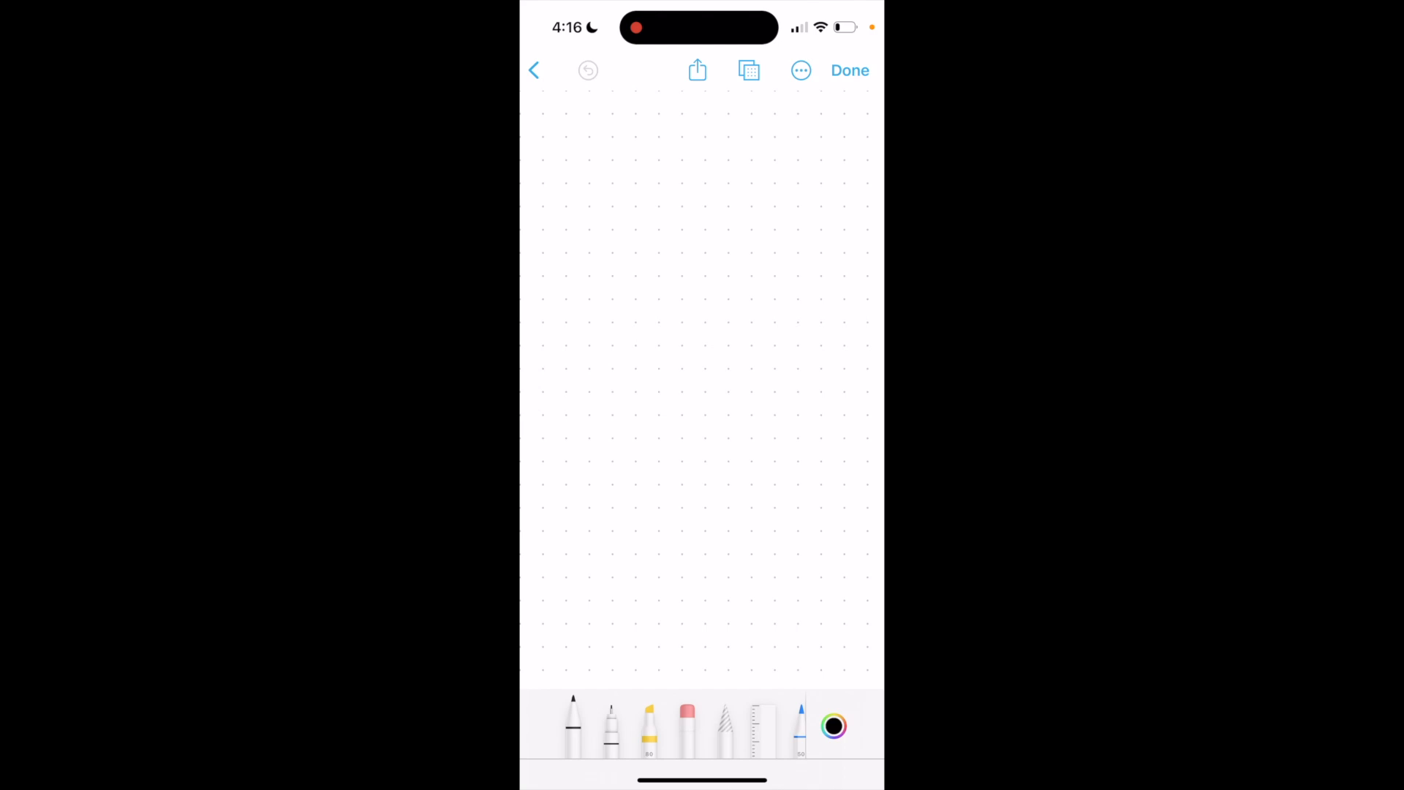
# Reveal the pen's stroke options and bring up the Colors panel.
pyautogui.click(572, 726)
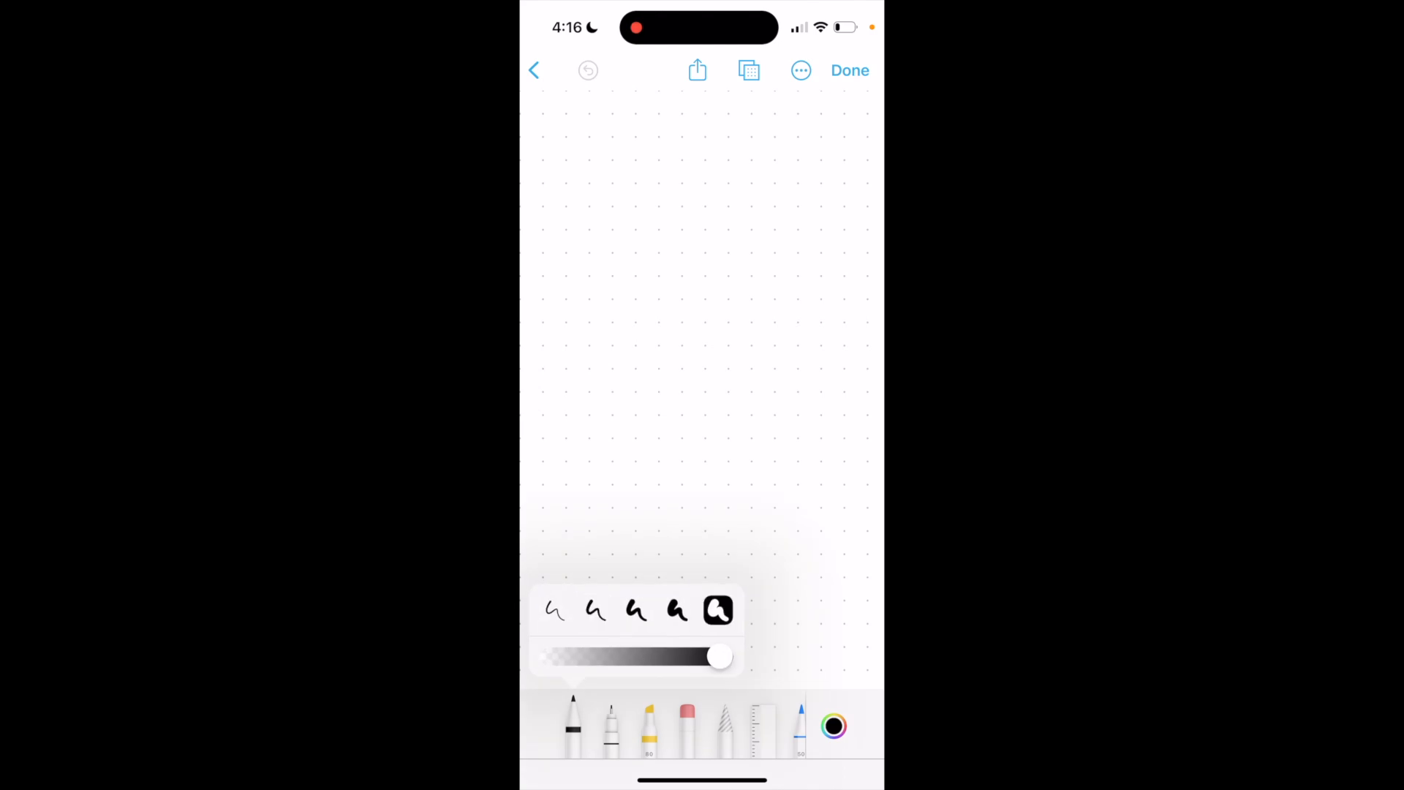
pyautogui.click(832, 725)
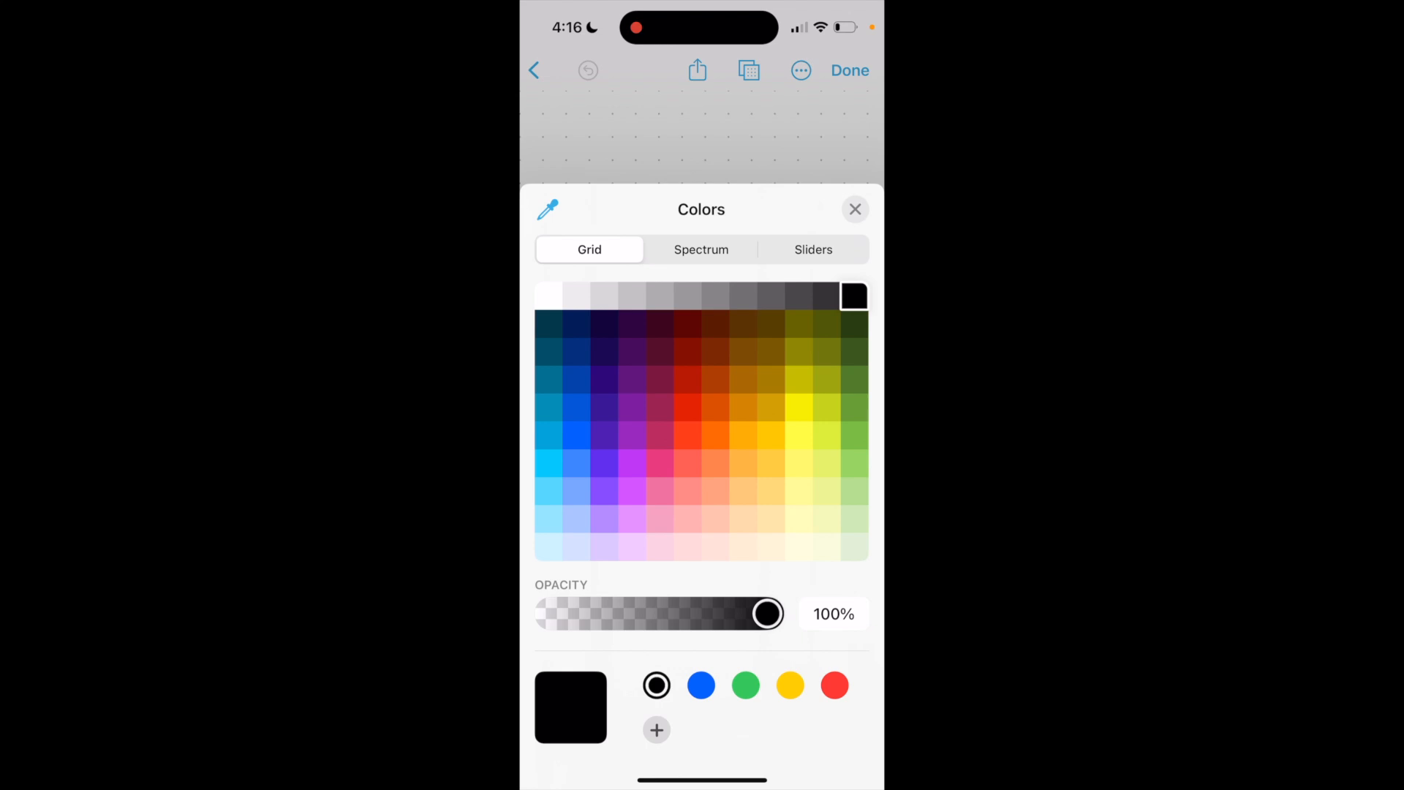
# Choose green for the pen and draw a thick green scribble on the dotted board.
pyautogui.click(745, 685)
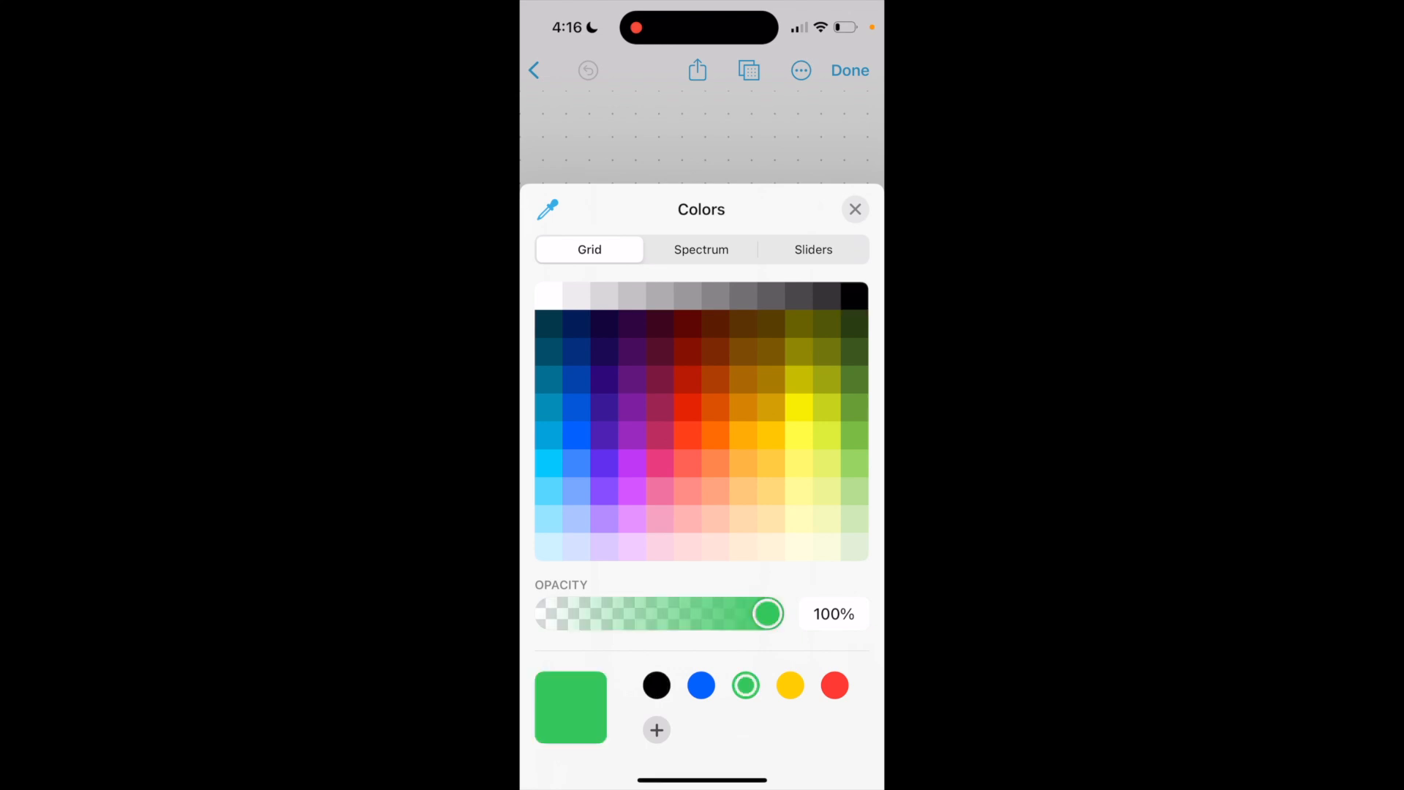
pyautogui.click(854, 209)
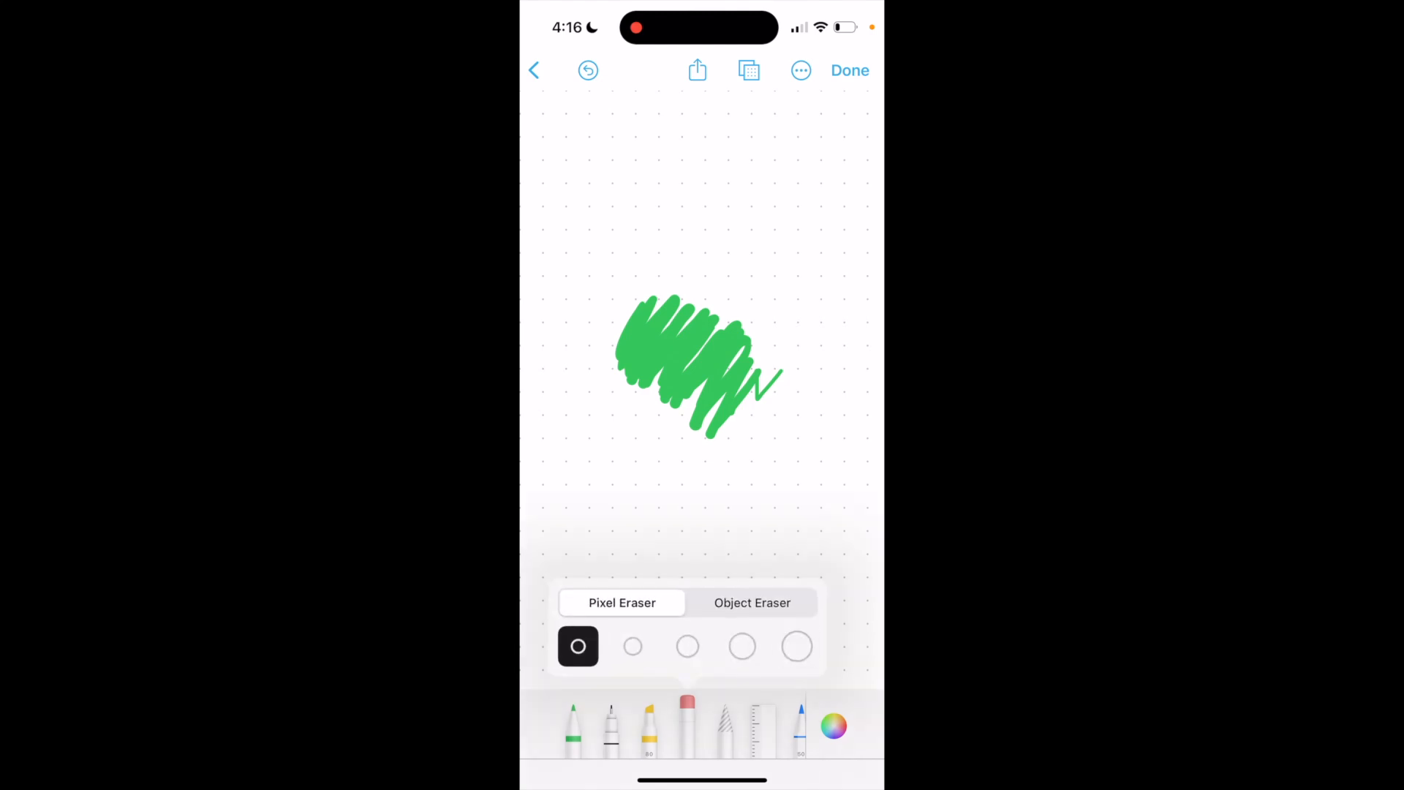
# Set the eraser to largest size in Object Eraser mode and erase the green scribble.
pyautogui.click(796, 645)
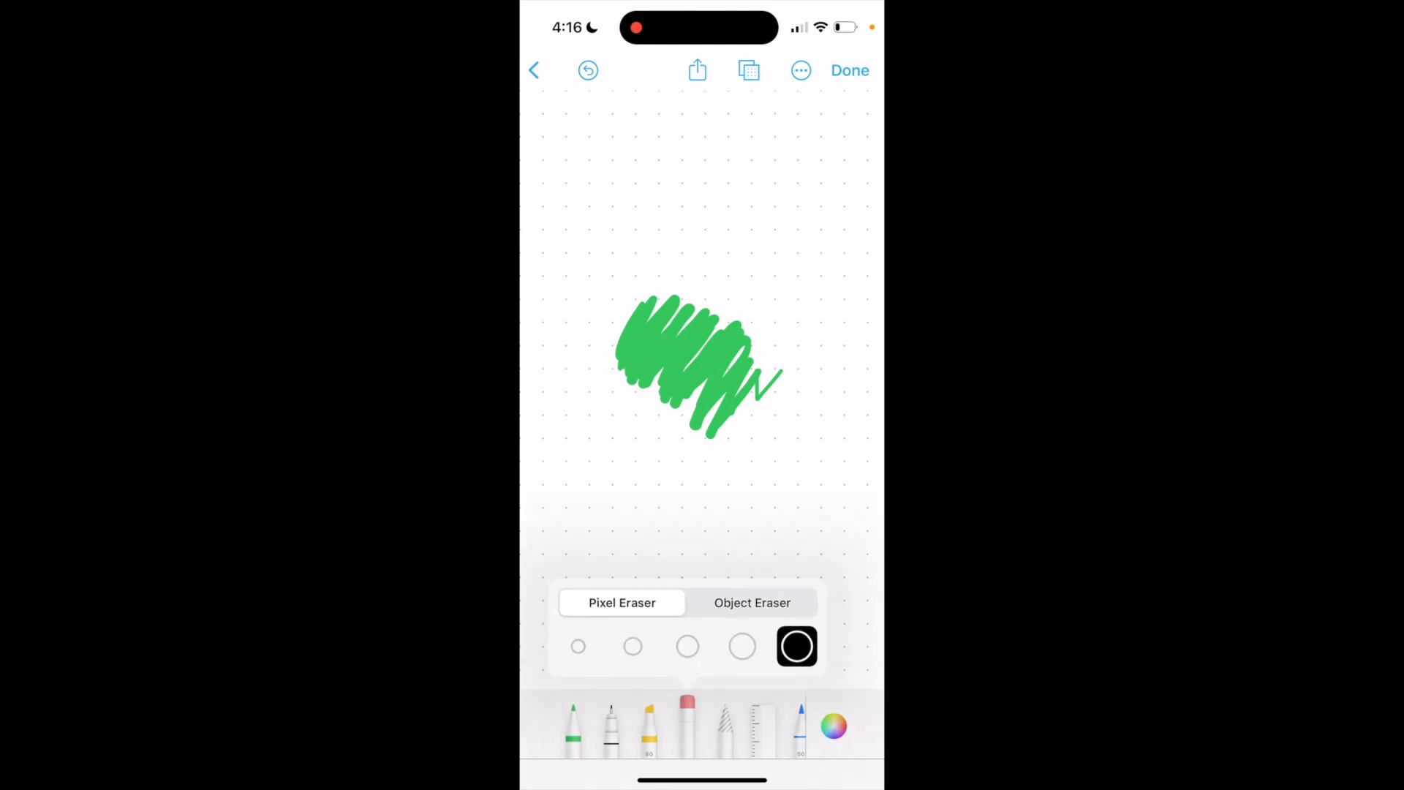
pyautogui.click(752, 601)
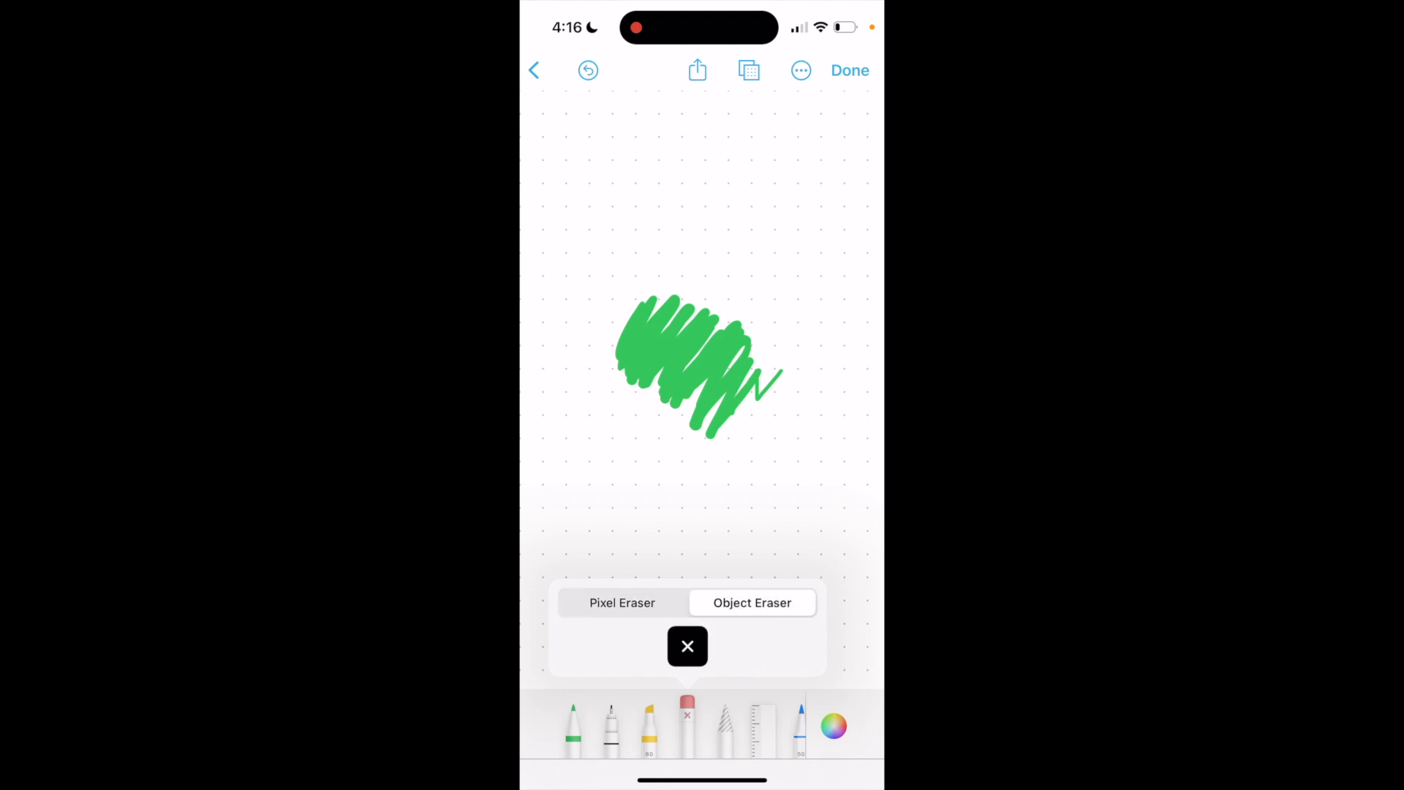
pyautogui.click(621, 603)
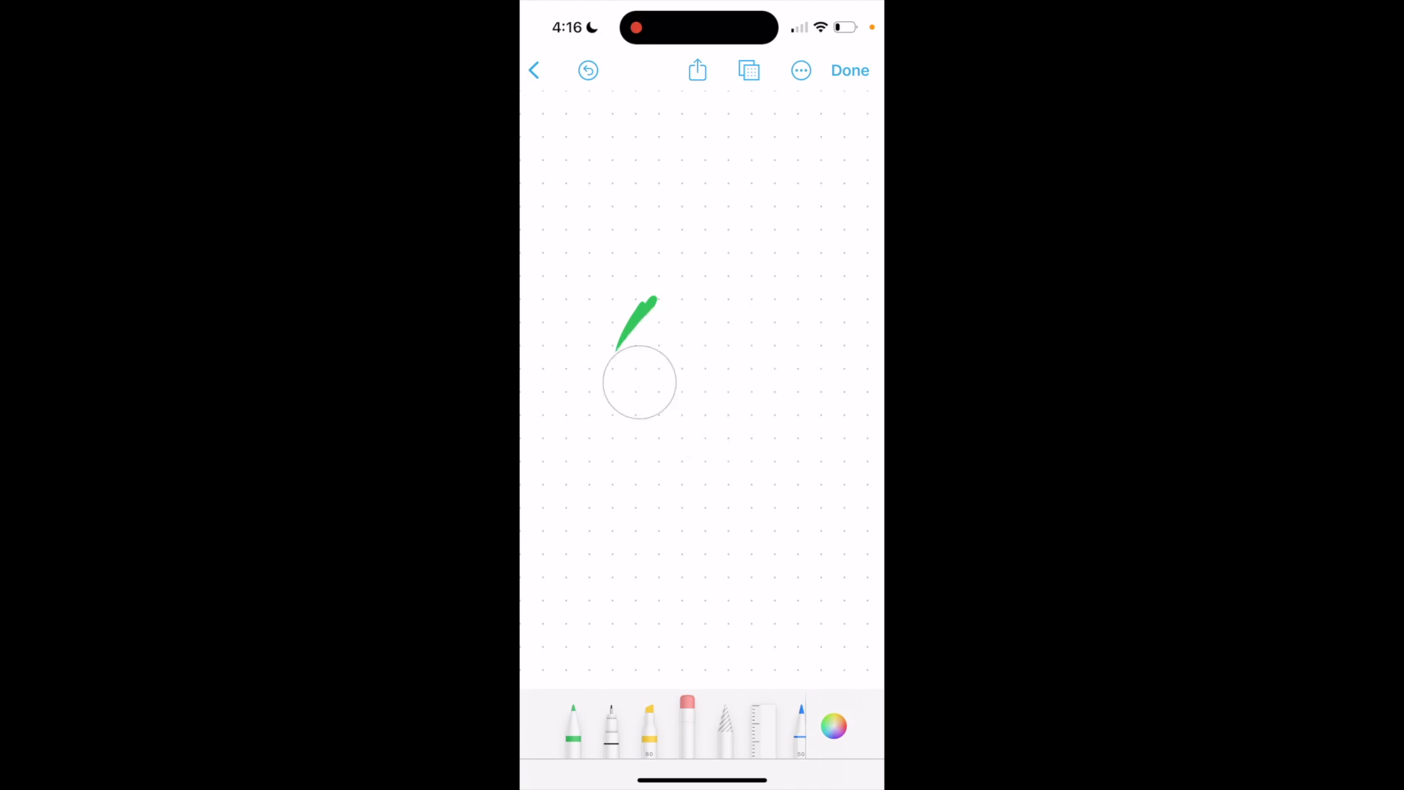
pyautogui.click(587, 70)
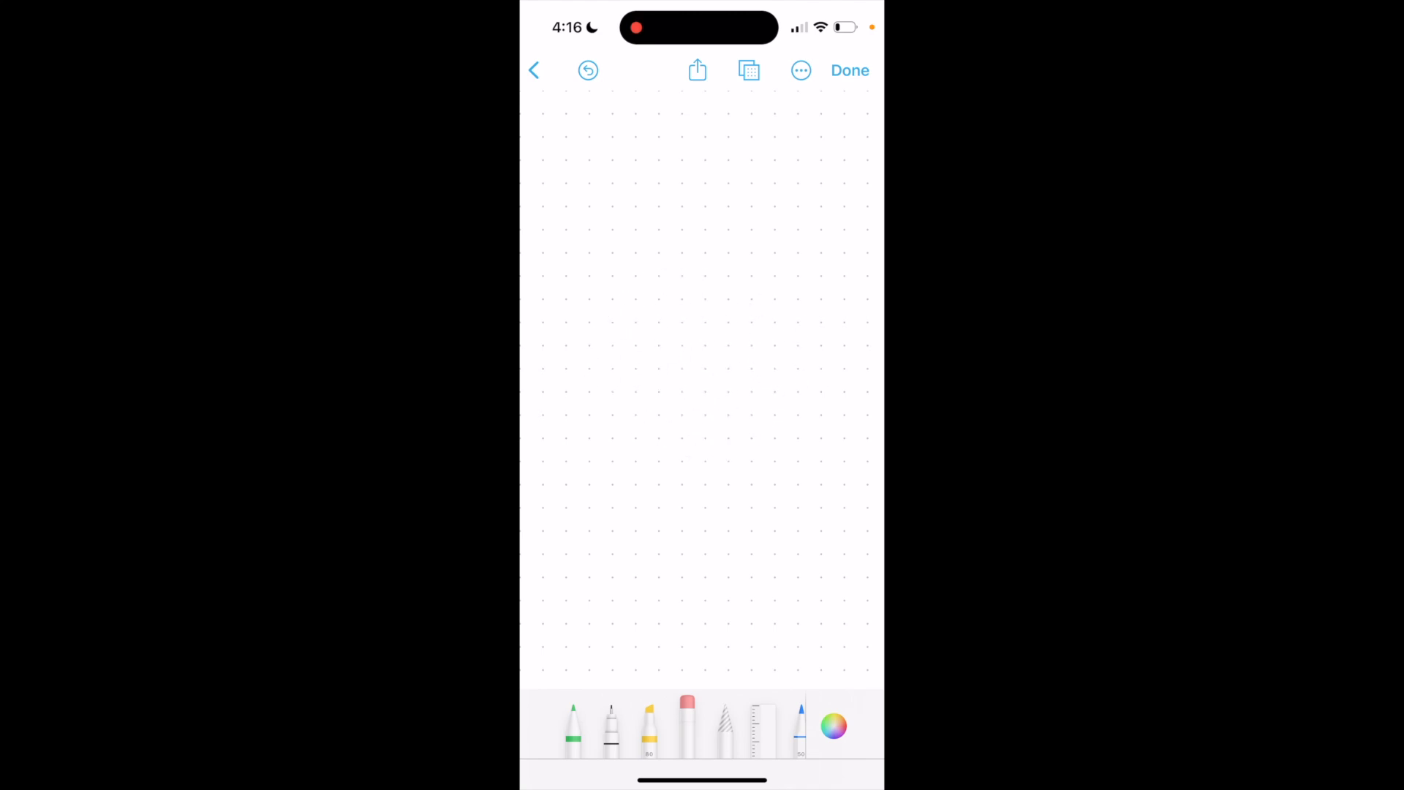